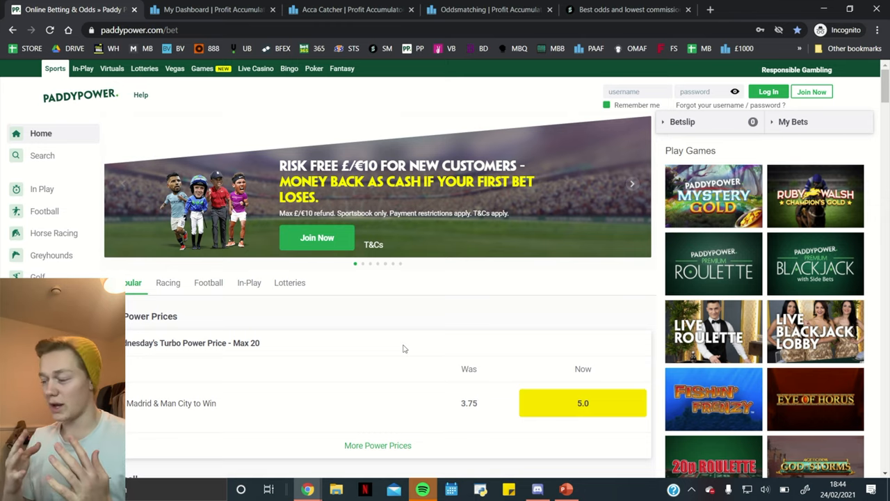
Switch from Paddy Power's boosted Real Madrid & Man City double to the Smarkets exchange.
left_click(639, 10)
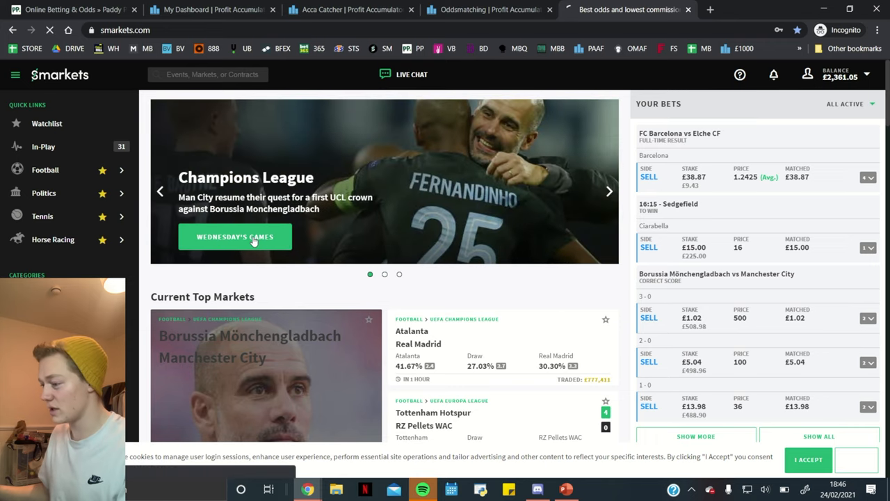
Add Real Madrid at 3.25 and Man City at 1.33 from the Champions League to the betslip.
left_click(235, 236)
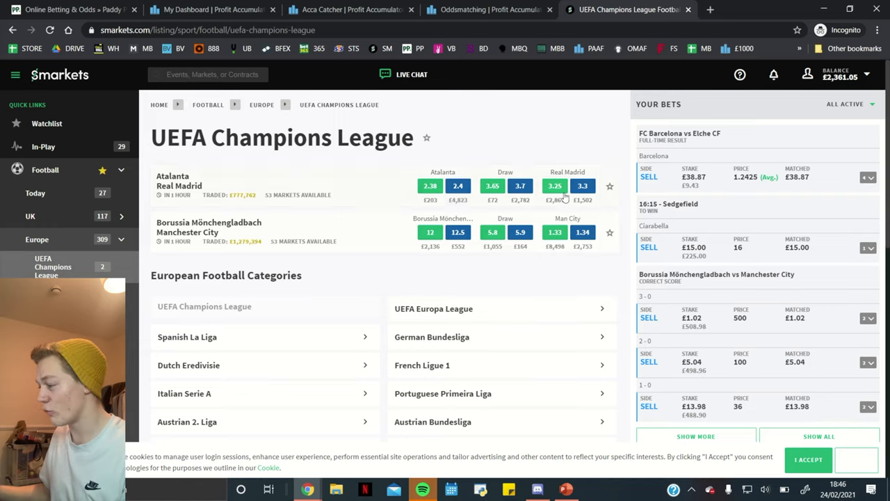
left_click(554, 186)
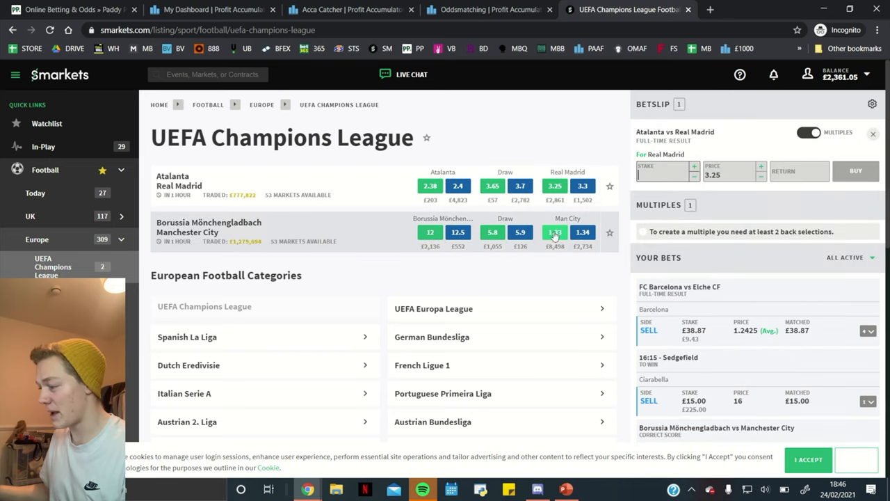
left_click(554, 231)
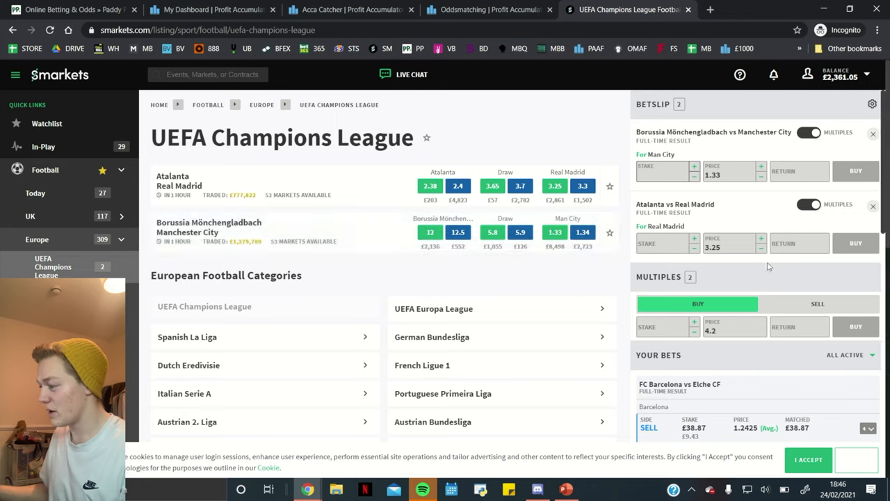
mouse_move(779, 280)
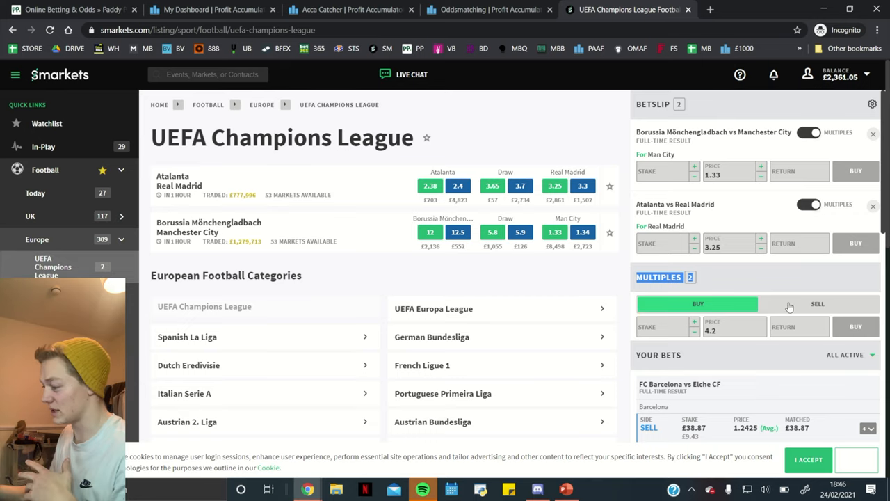
Set the Real Madrid–Man City double to lay at 4.9, toggling Sell, Buy, then Sell.
left_click(816, 304)
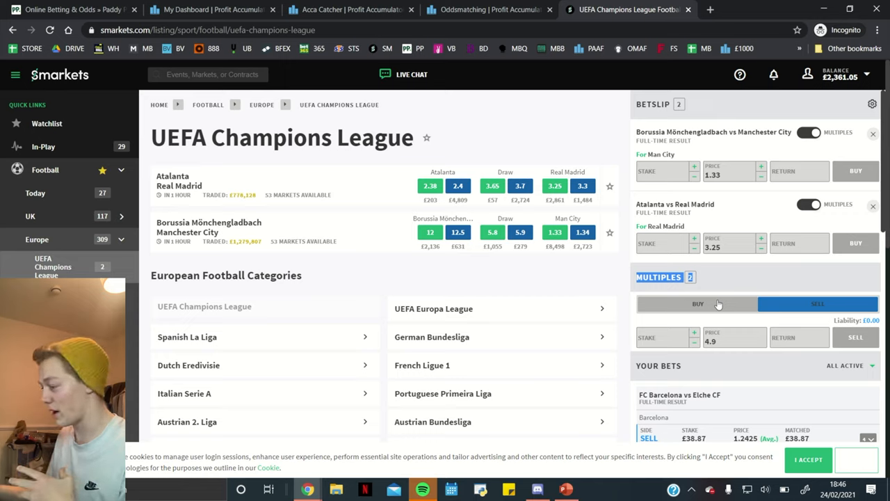
left_click(697, 303)
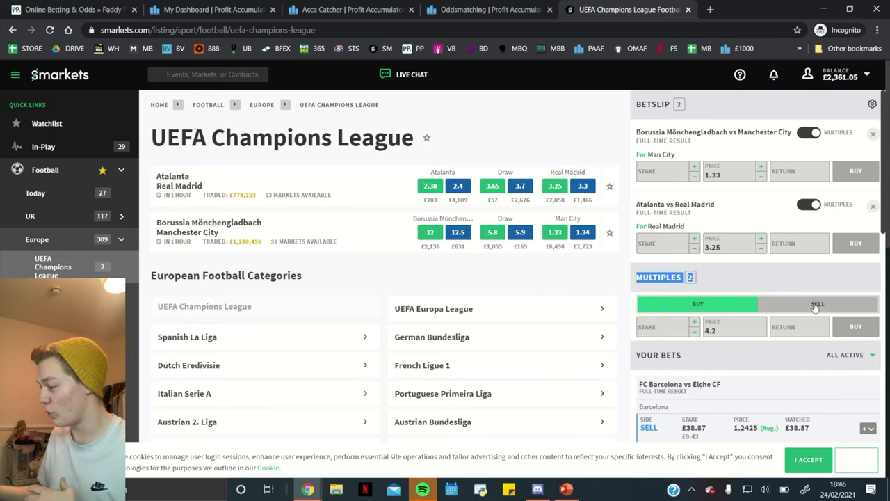
left_click(814, 303)
type("2")
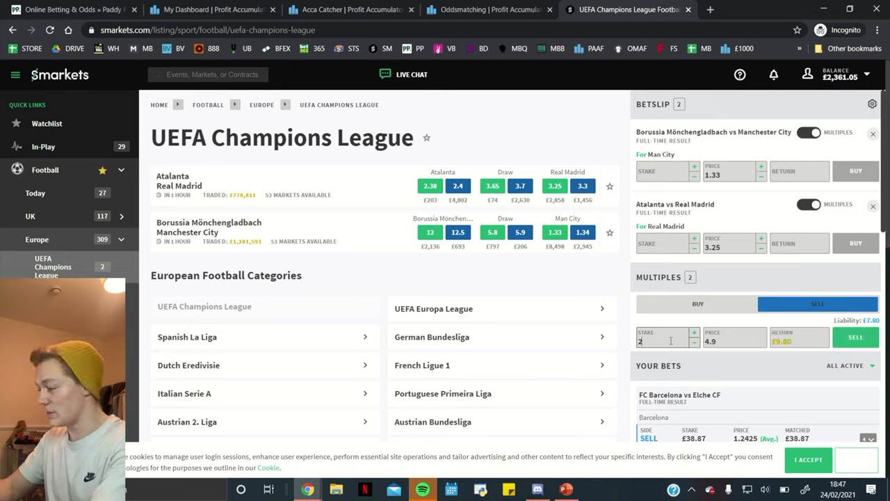
Enter a 2000 lay stake on the 4.9 double, triggering the £769.31 maximum warning.
type("0")
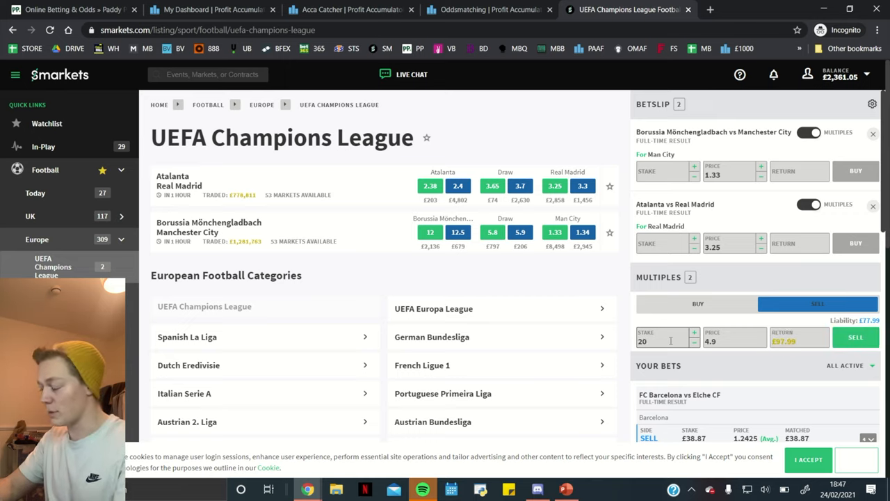
type("2000")
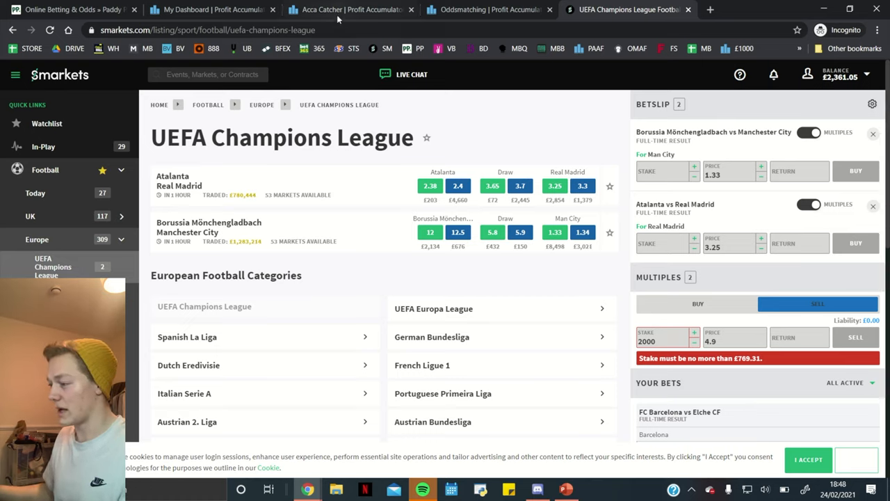
Open the Acca Catcher page showing BetBull free-bet accas with EV and back/lay odds.
left_click(340, 10)
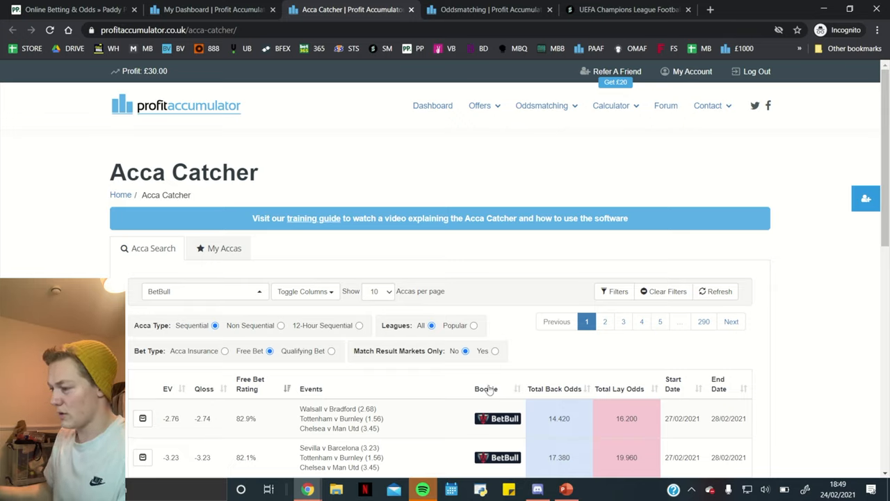
mouse_move(616, 130)
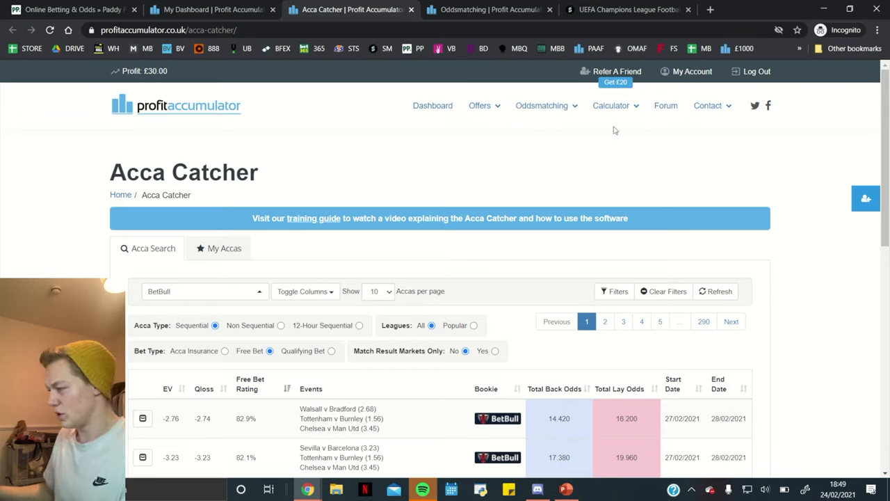
left_click(542, 104)
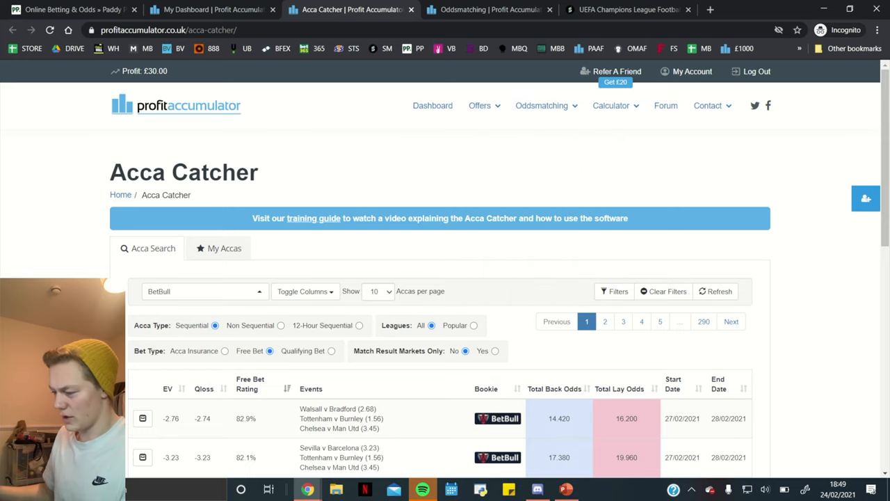
Scroll the Acca Search results and clear the filters to show All Bookmakers.
scroll("down", 3)
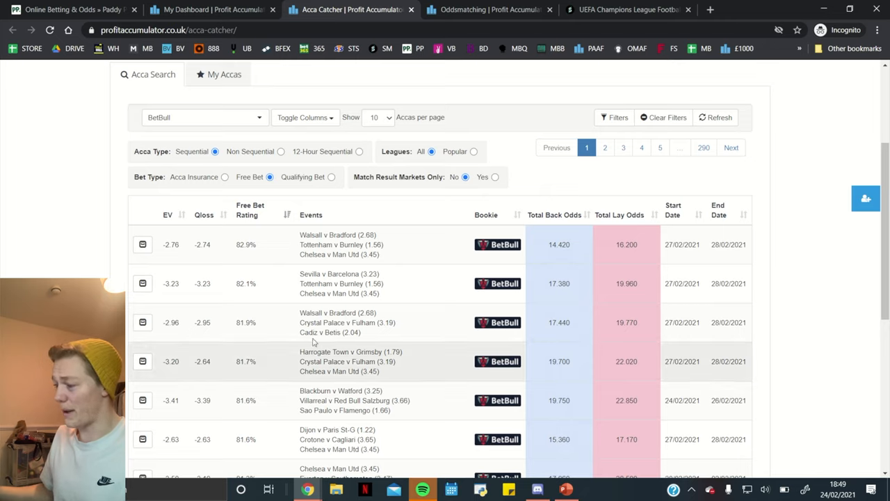
mouse_move(290, 392)
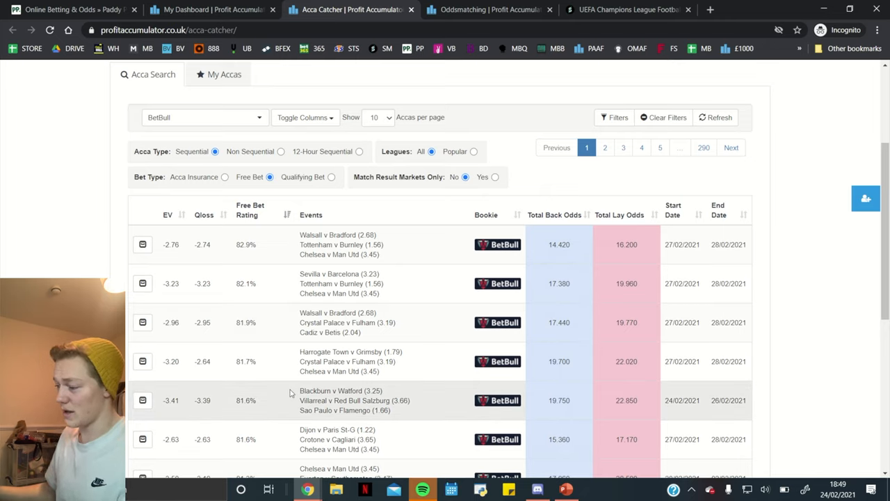
mouse_move(396, 261)
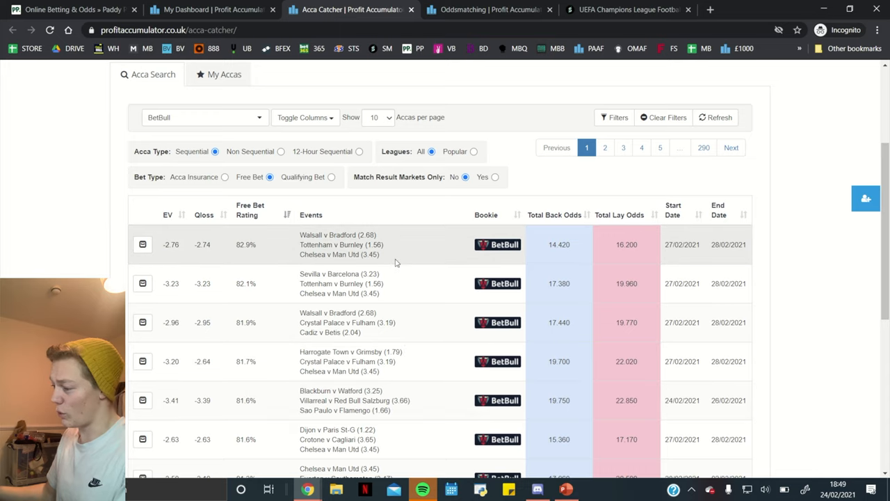
mouse_move(254, 316)
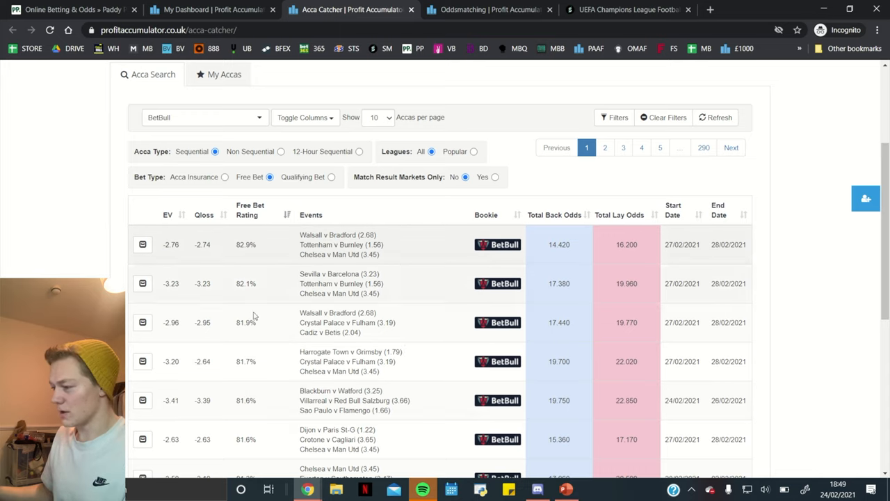
mouse_move(100, 153)
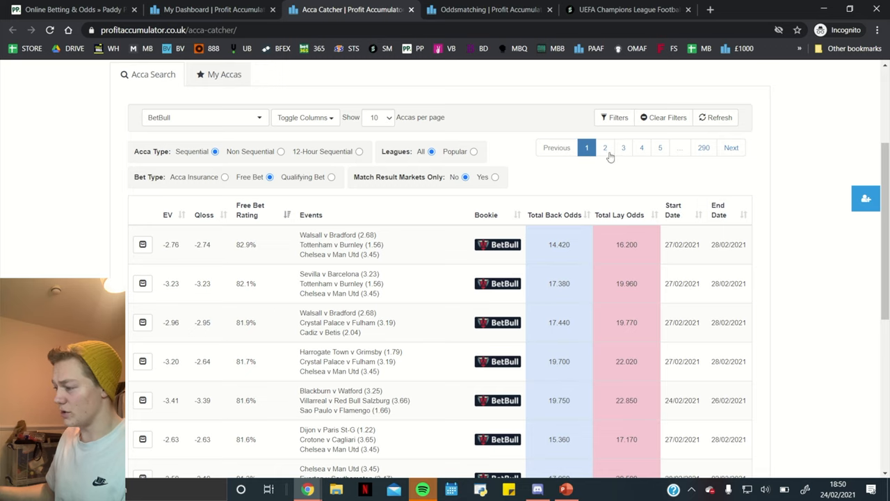
left_click(614, 117)
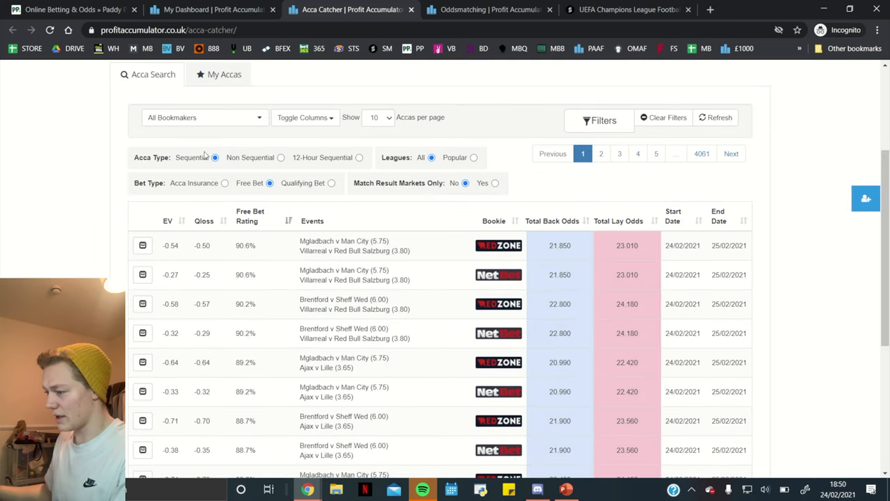
Filter the Acca Catcher bookmaker dropdown to BetBull.
left_click(205, 117)
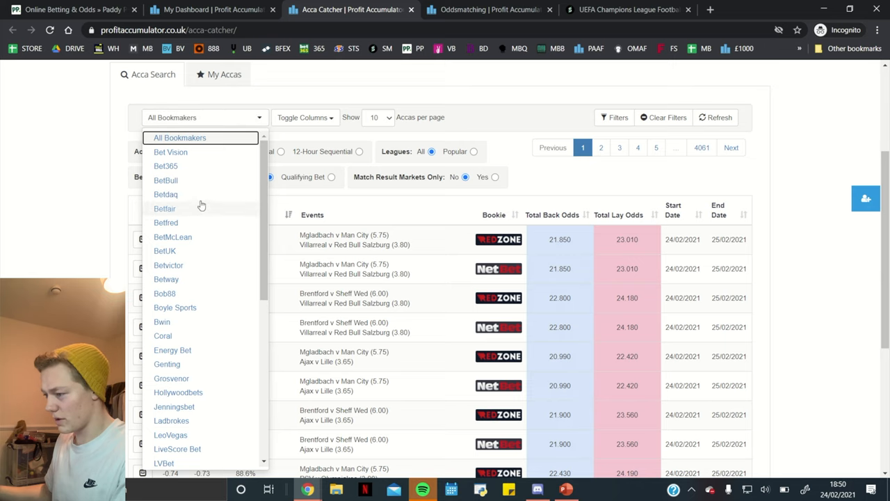
left_click(165, 180)
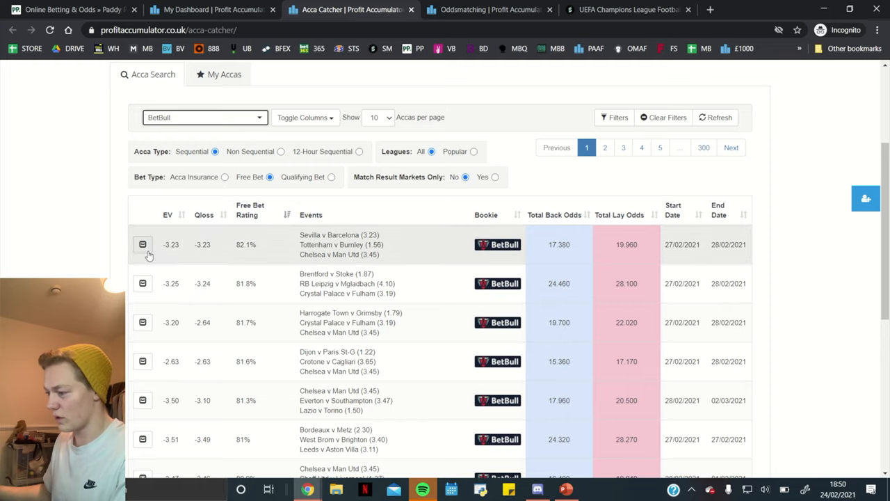
Open the Sevilla, Tottenham, Chelsea treble and record leg outcomes to reveal the next lay stakes.
left_click(142, 244)
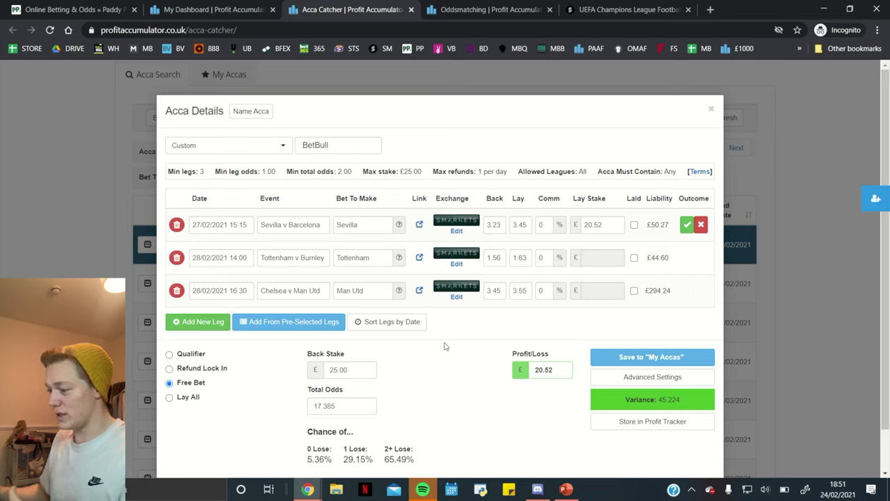
mouse_move(293, 248)
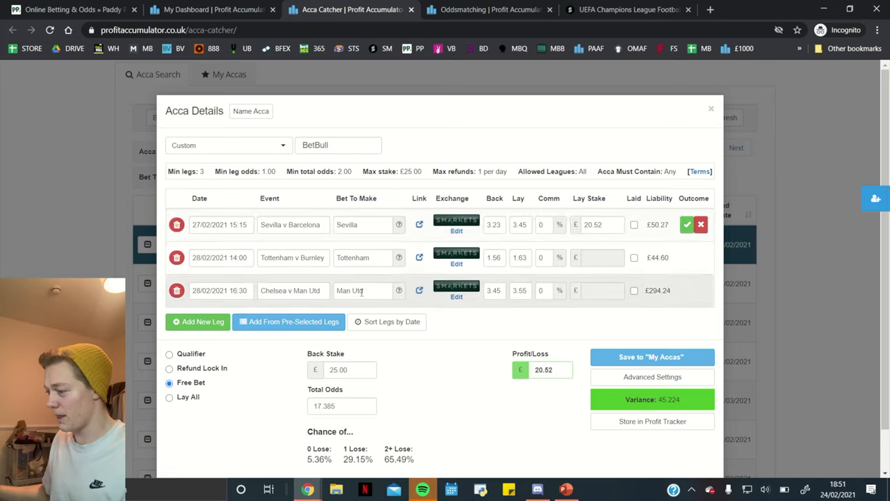
mouse_move(537, 213)
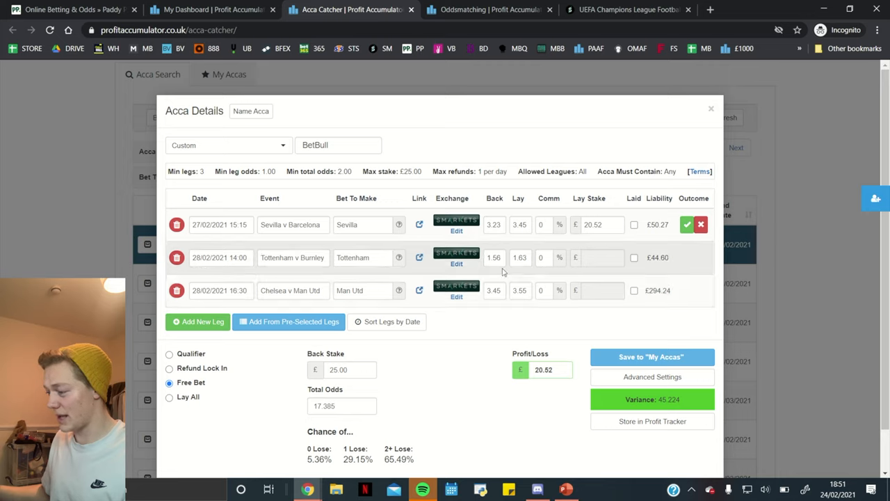
mouse_move(511, 281)
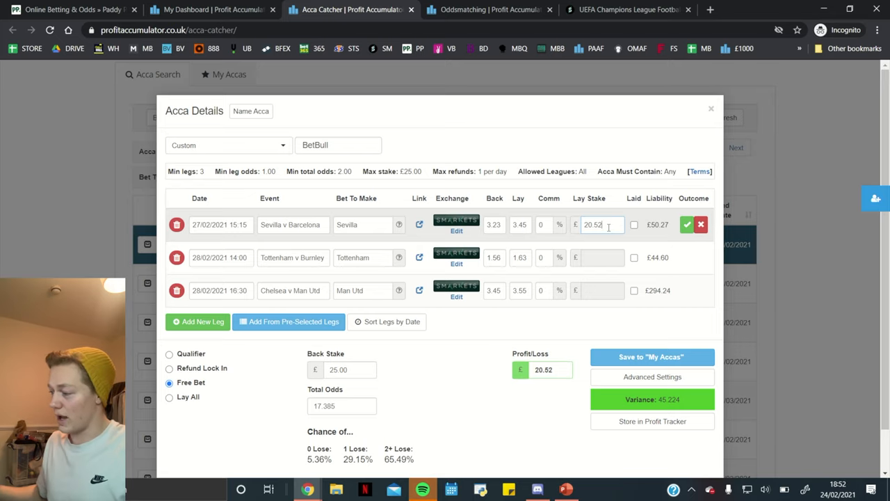
double_click(599, 224)
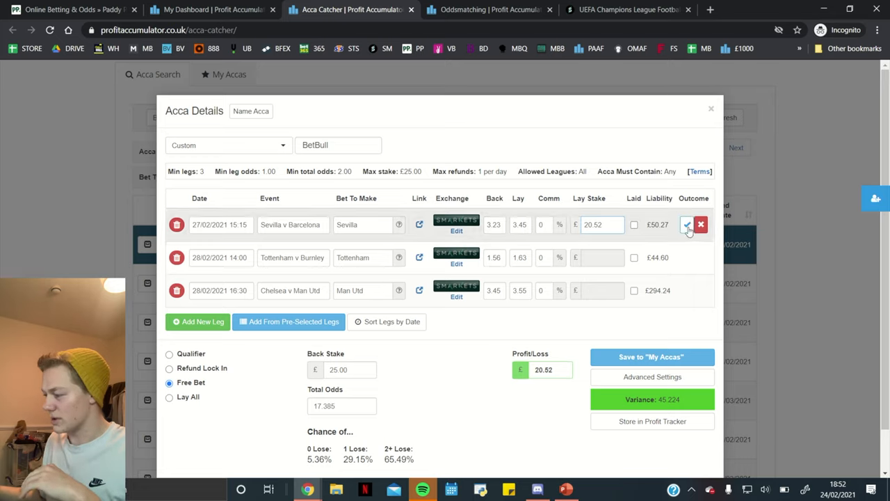
left_click(694, 224)
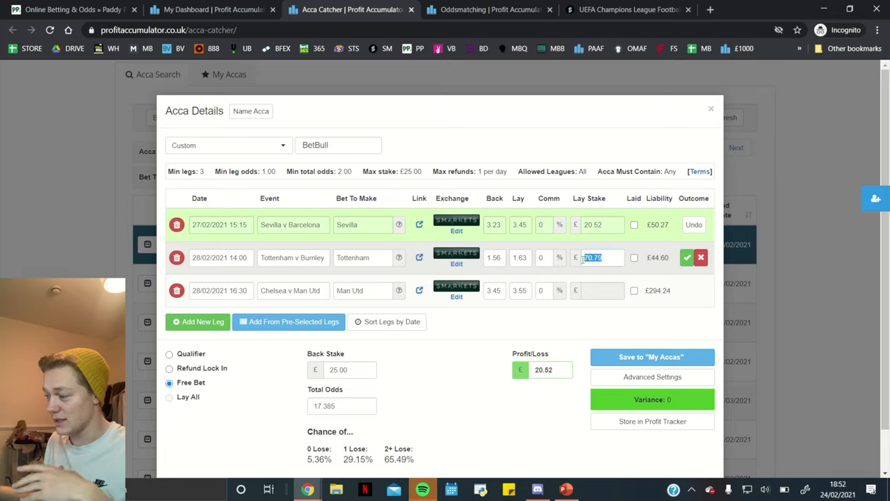
mouse_move(660, 253)
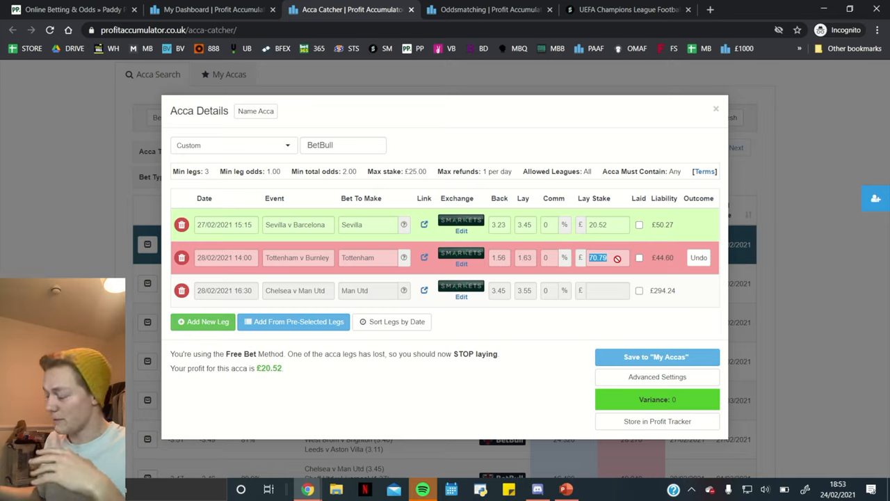
mouse_move(674, 229)
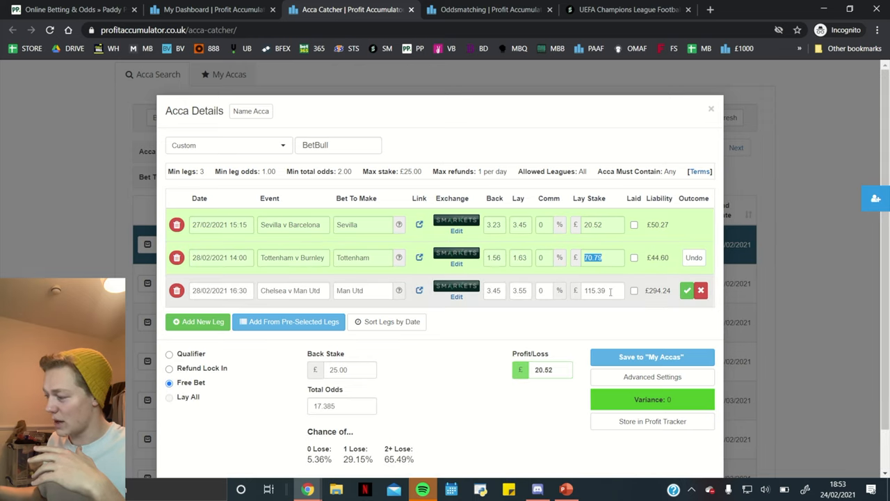
Undo the recorded leg outcomes, leaving only Sevilla's £20.52 lay stake.
left_click(598, 290)
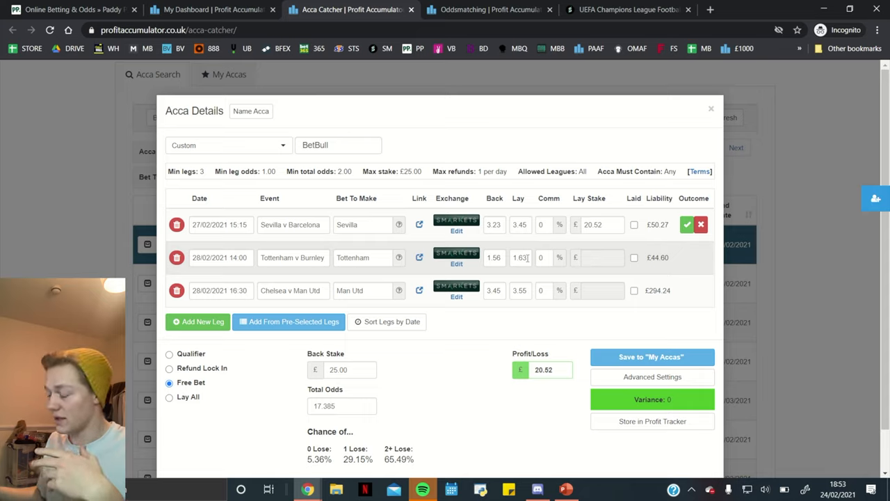
mouse_move(527, 271)
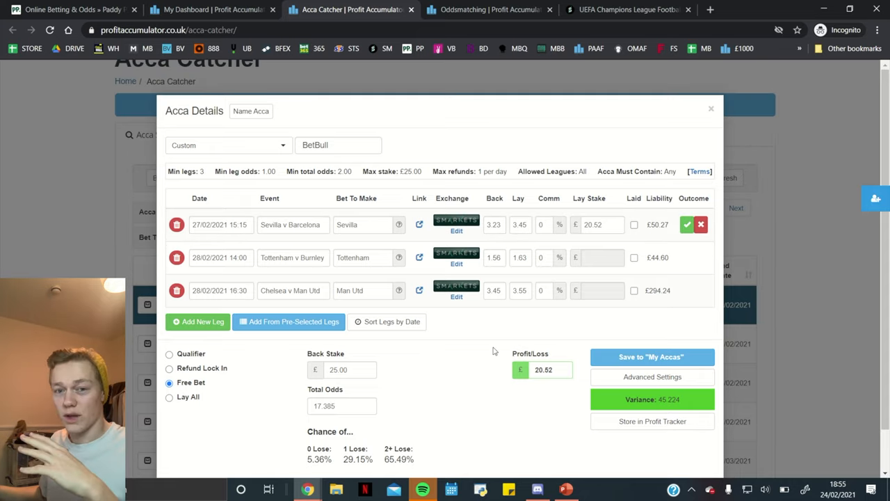
mouse_move(651, 362)
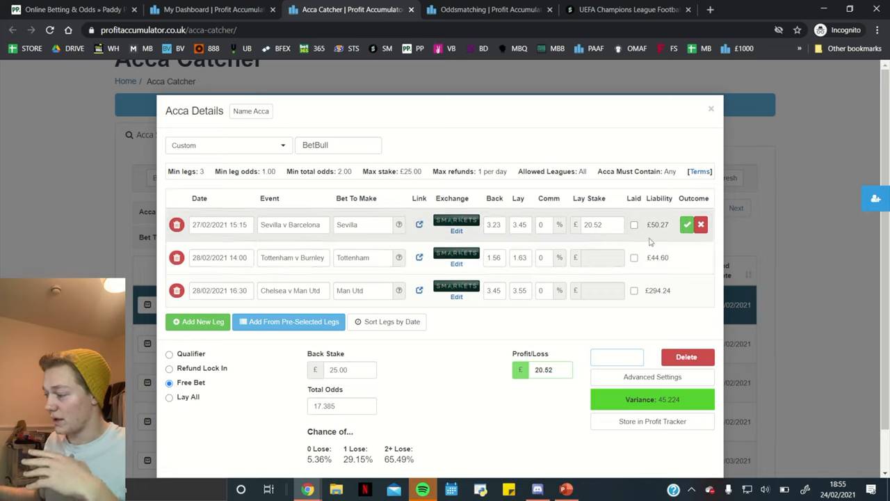
Mark Sevilla v Barcelona and Tottenham v Burnley as won, Chelsea v Man Utd lost.
left_click(683, 224)
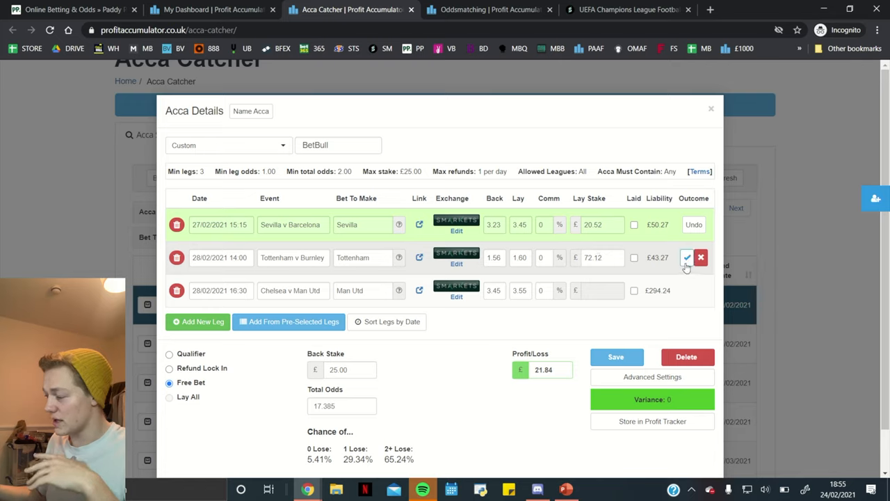
left_click(634, 258)
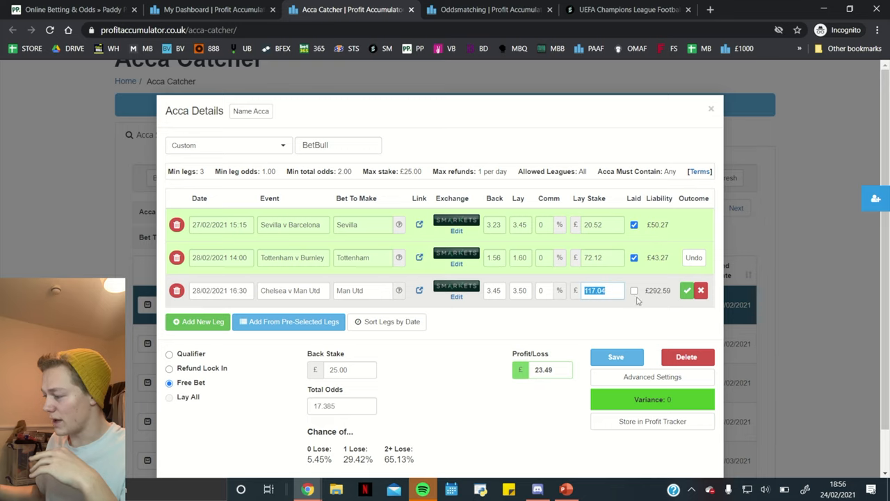
left_click(689, 290)
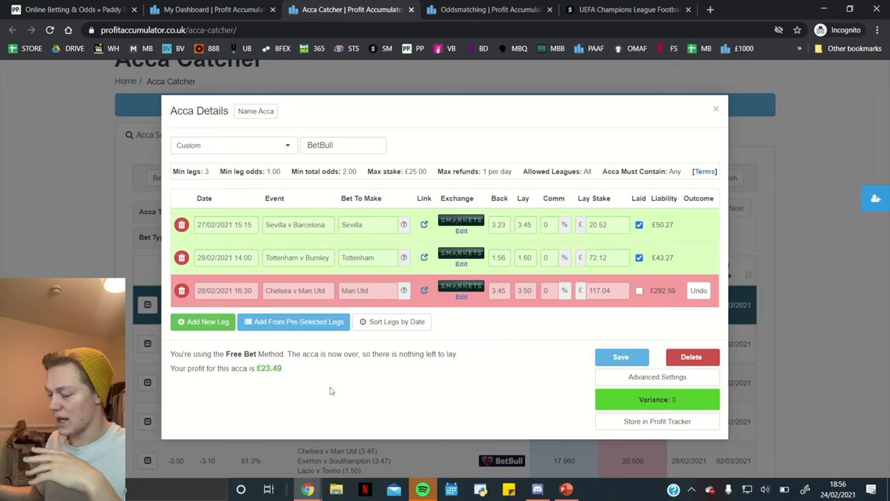
mouse_move(468, 387)
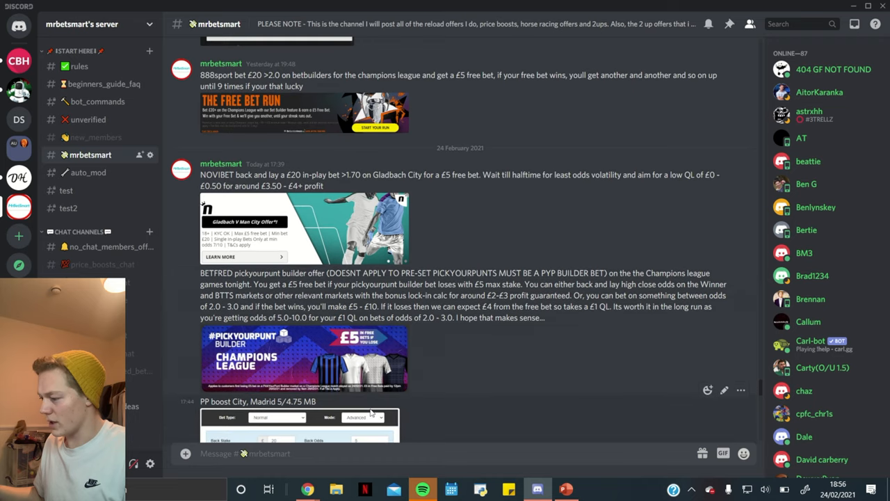
View the Paddy Power City/Madrid boost calculator: £20 back, £21.05 standard lay.
scroll("down", 3)
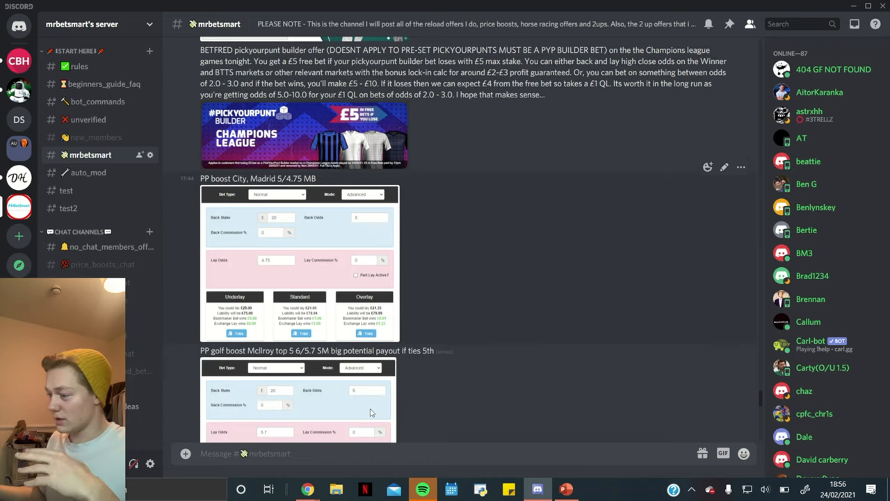
left_click(299, 261)
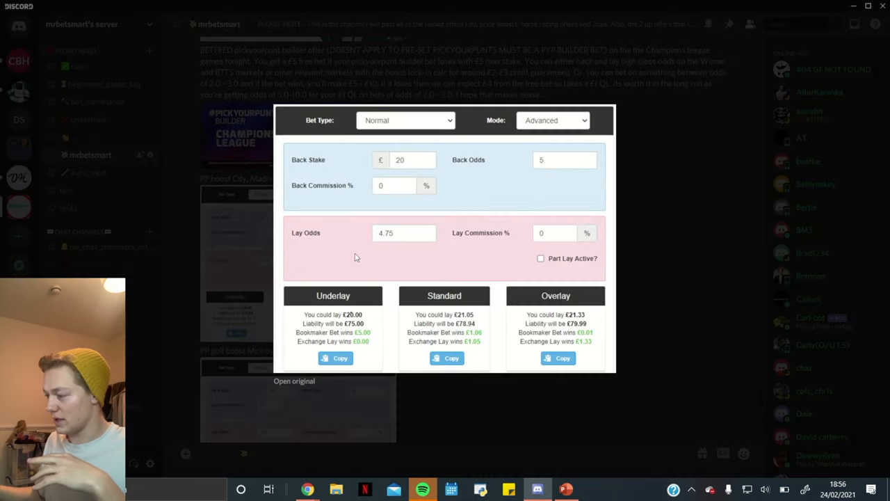
left_click(294, 380)
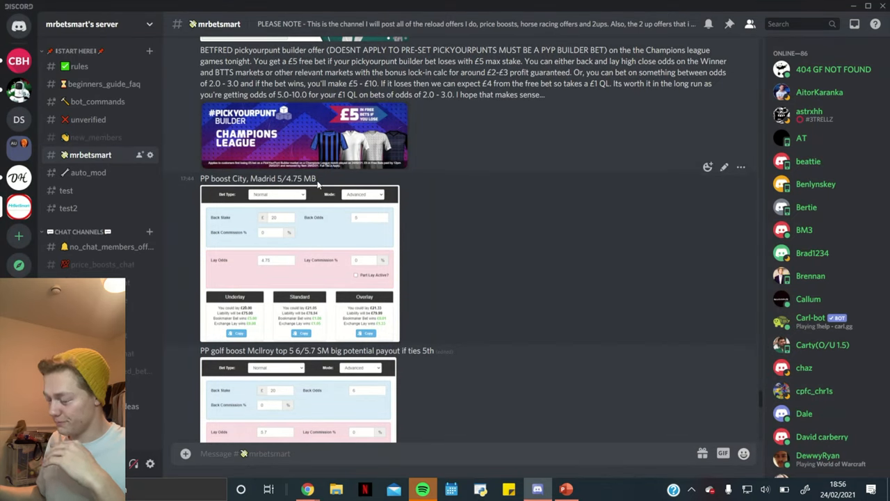
mouse_move(568, 325)
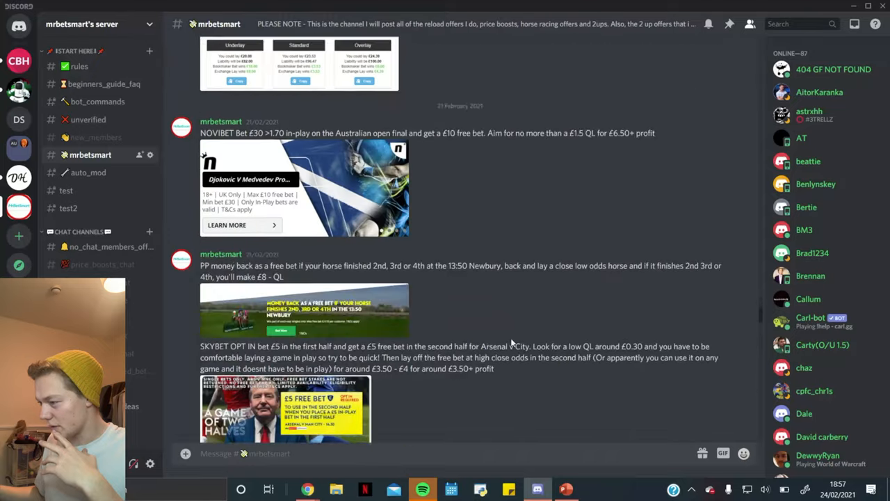
Scroll up to the earlier boost calculator with back odds 6 and lay odds 5.1.
scroll("up", 3)
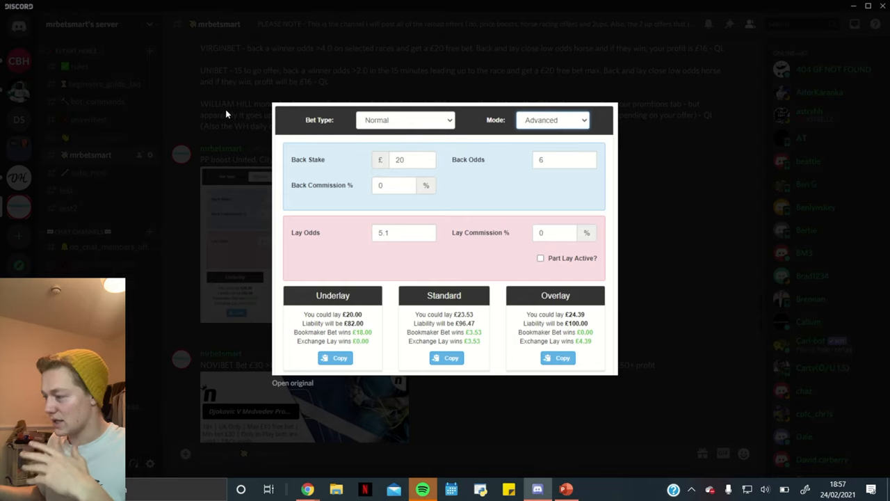
mouse_move(415, 167)
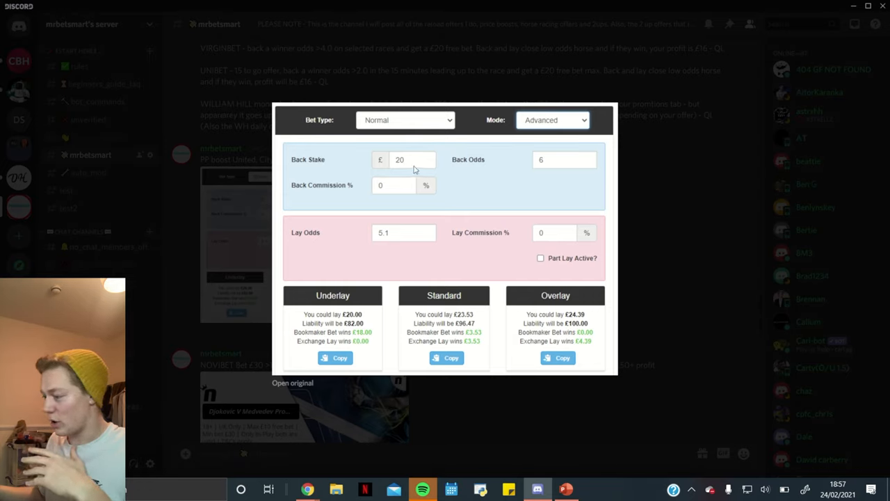
mouse_move(552, 242)
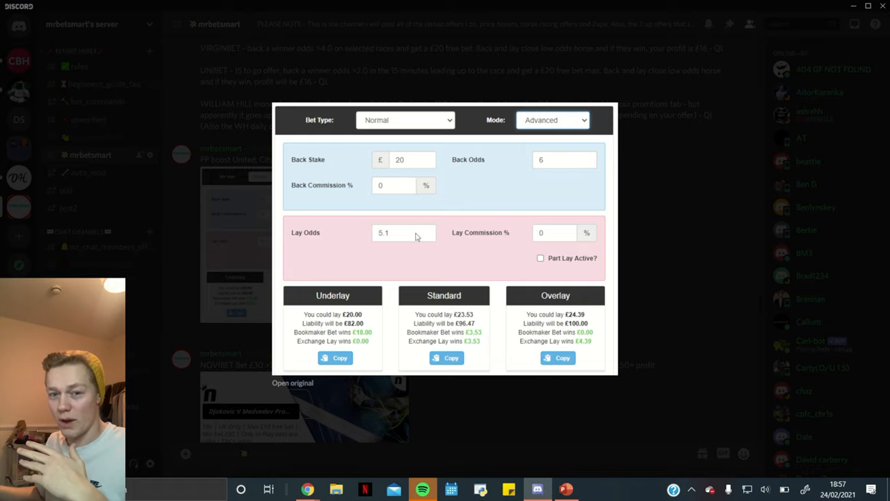
mouse_move(428, 232)
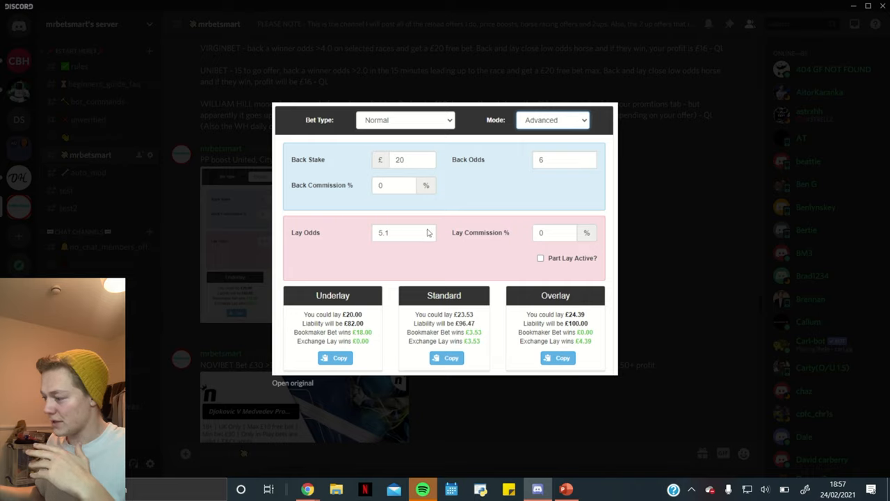
mouse_move(477, 349)
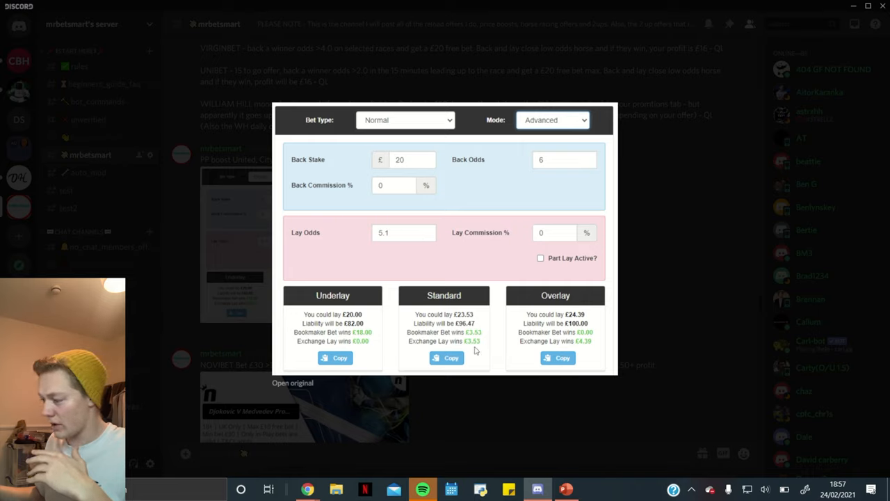
mouse_move(420, 352)
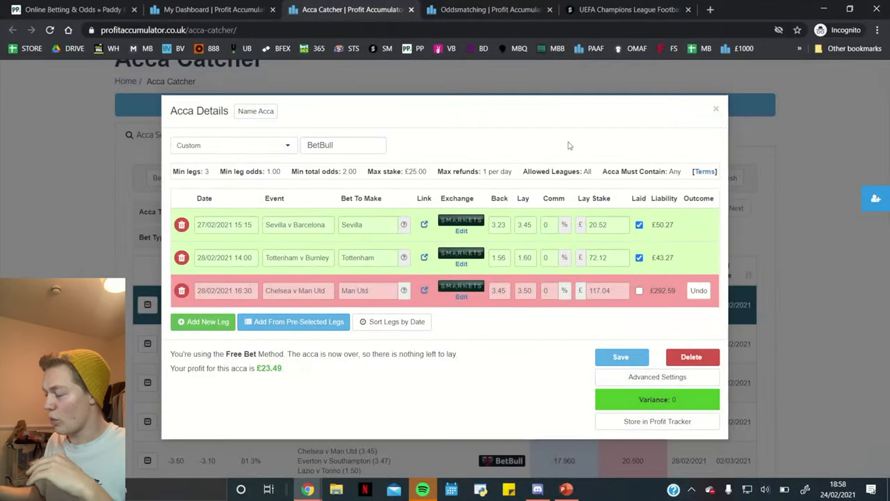
mouse_move(632, 9)
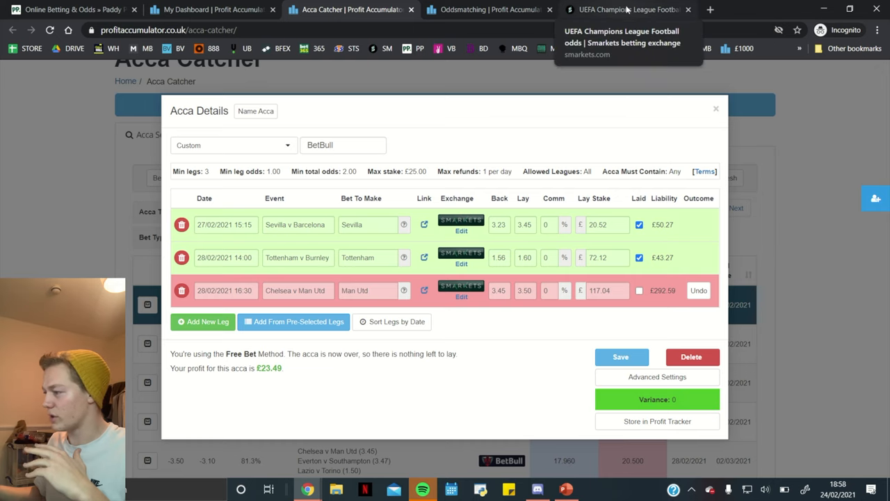
Switch from the finished £23.49 treble to the Matchbook exchange tab.
left_click(626, 10)
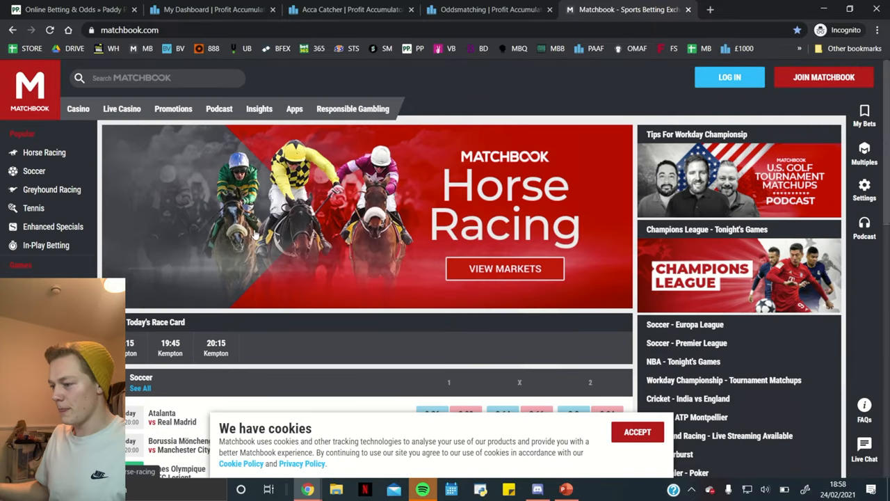
Show Matchbook's Enhanced Specials trebles, such as Brentford/QPR/Cardiff at 14.5 back, 16.5 lay.
left_click(49, 226)
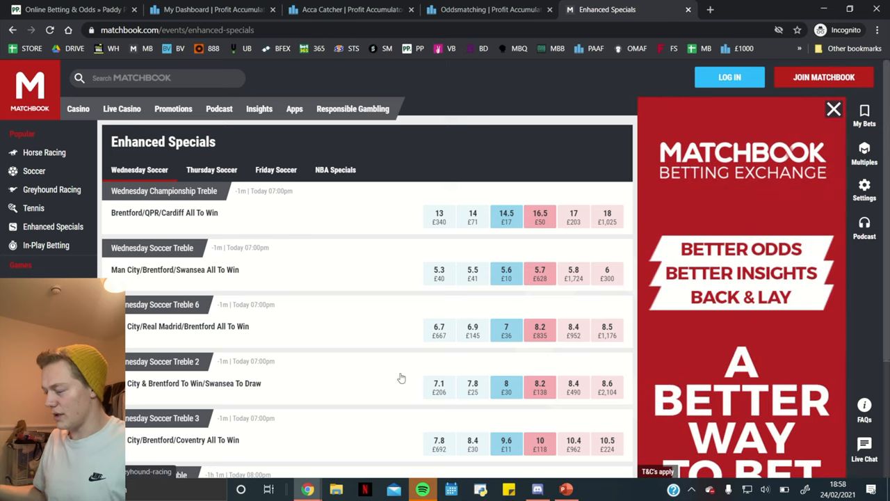
left_click(832, 109)
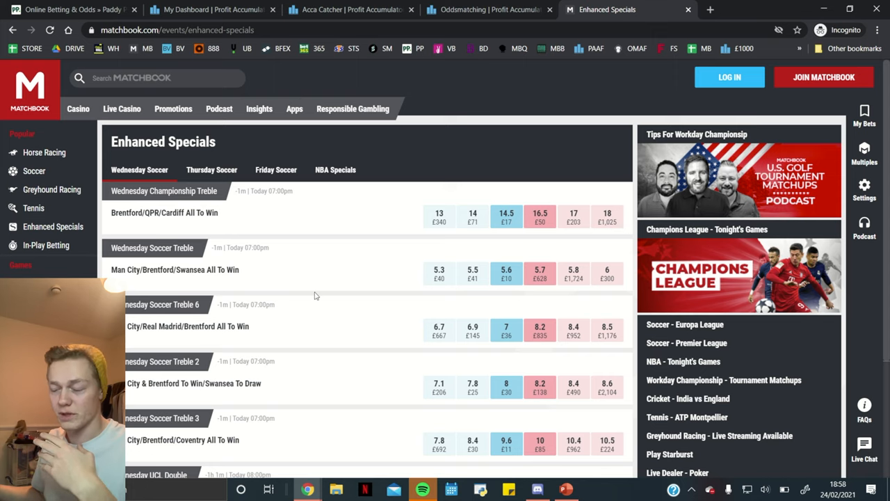
scroll("down", 3)
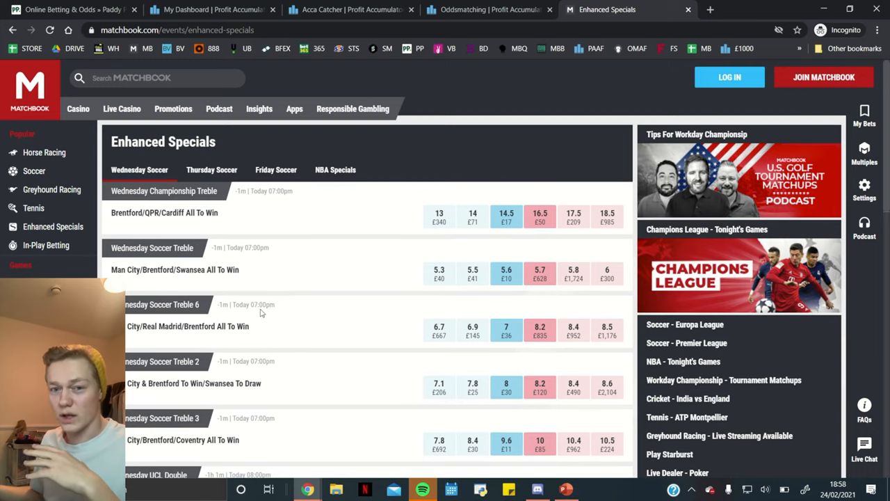
mouse_move(311, 384)
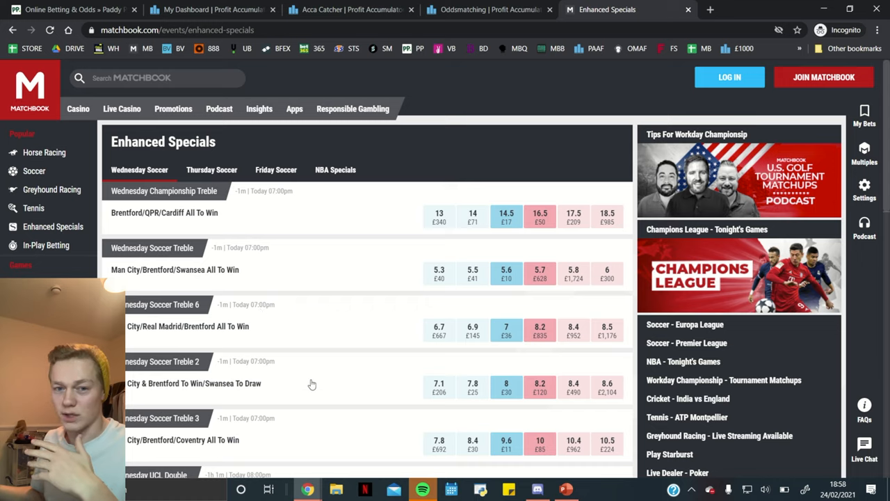